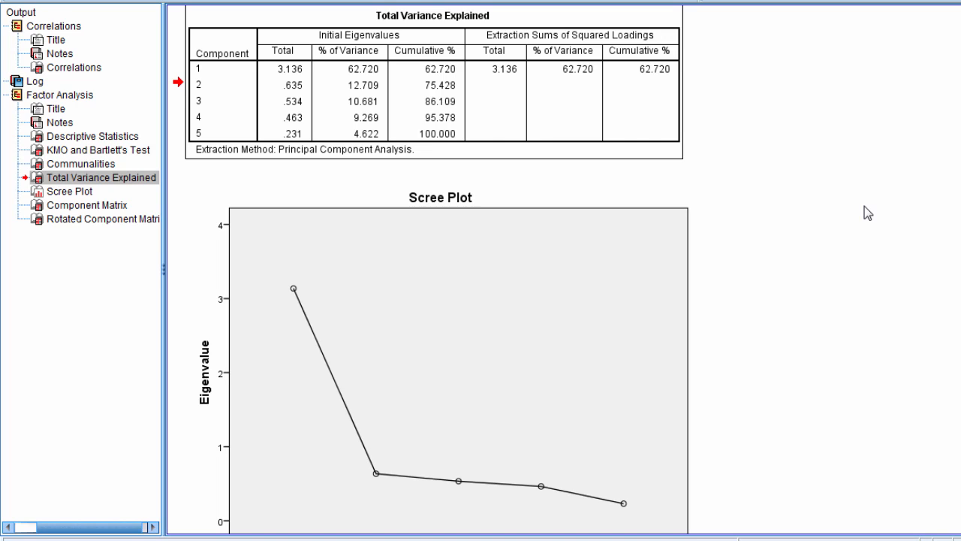
mouse_move(590, 228)
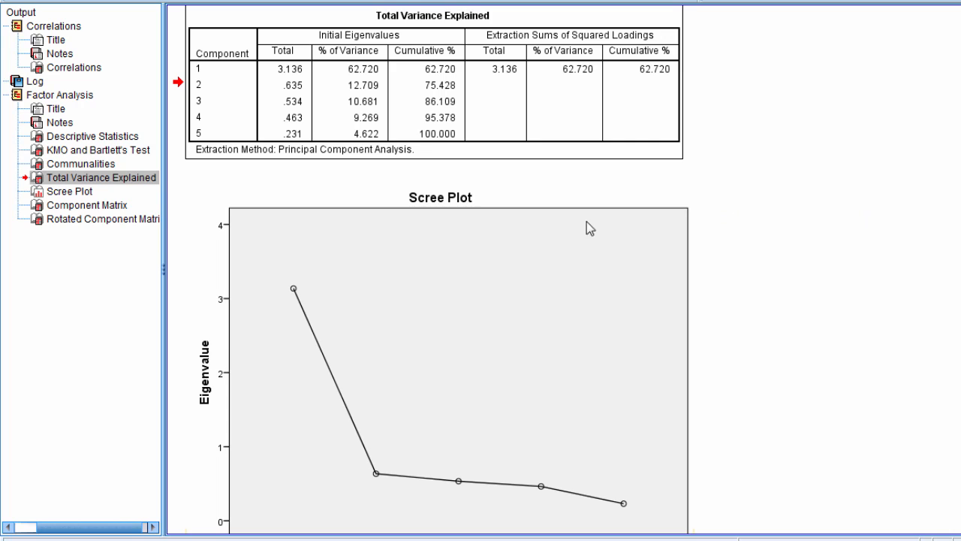
- Select the Total Variance Explained table and highlight component numbers 1 to 5
click(439, 338)
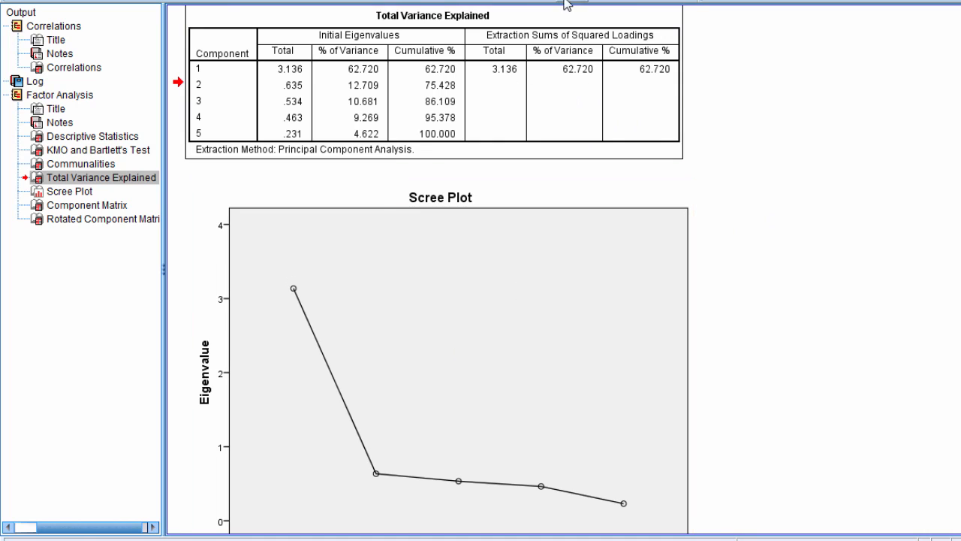
mouse_move(803, 278)
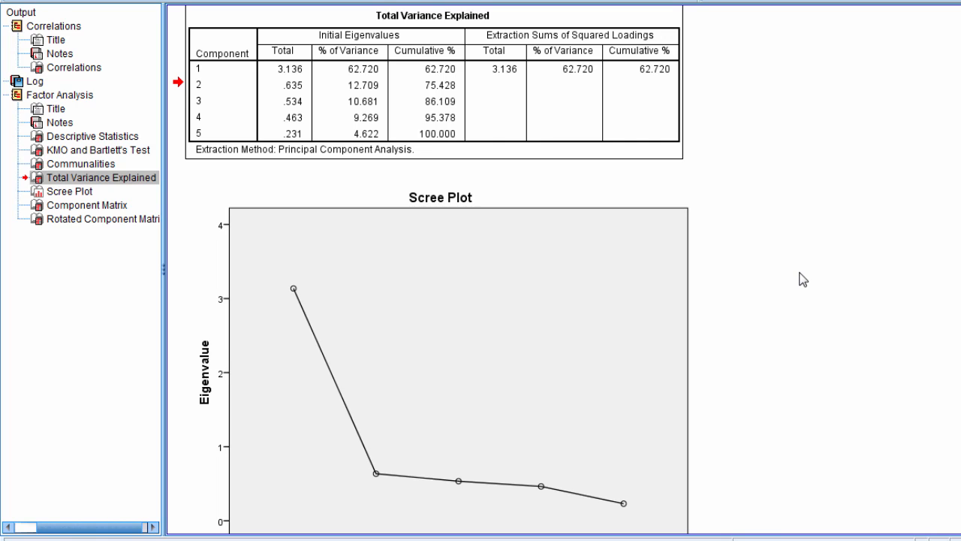
mouse_move(325, 96)
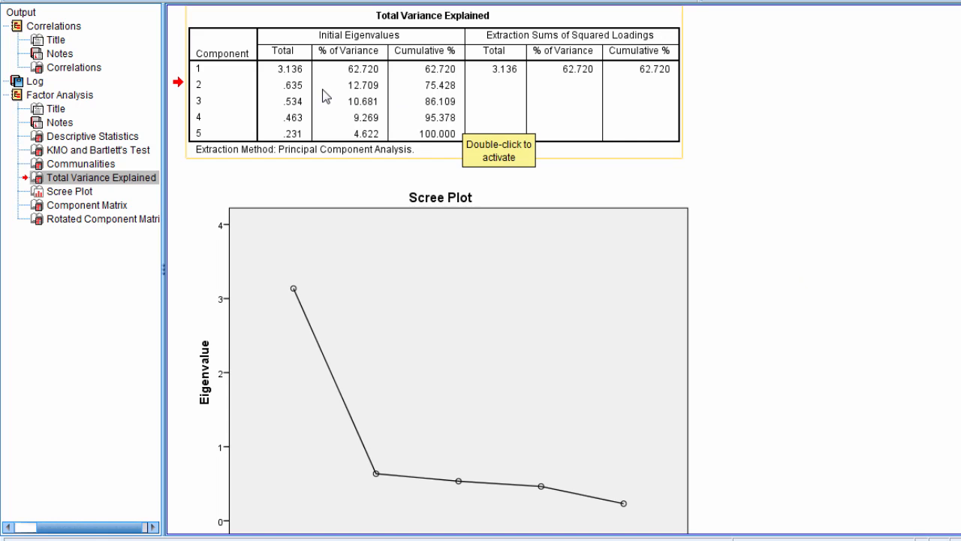
mouse_move(375, 63)
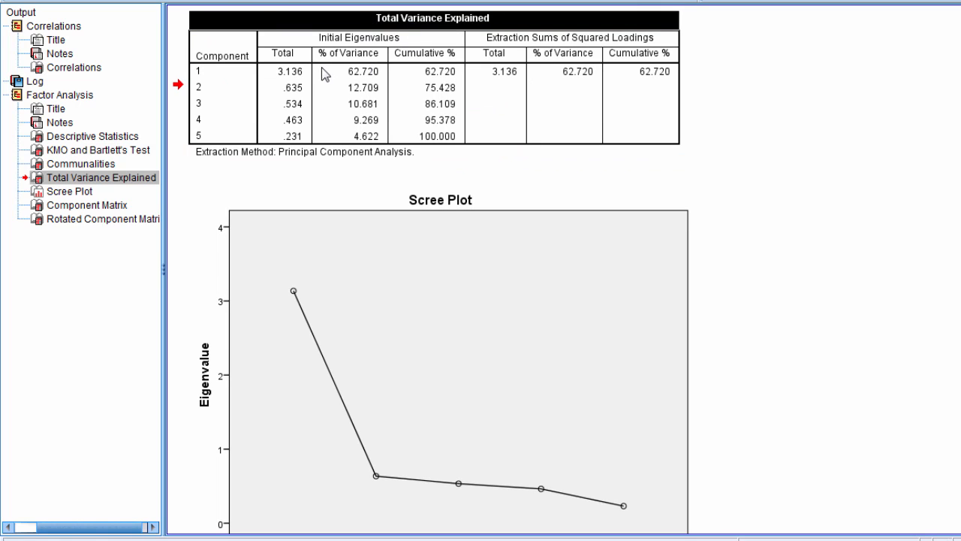
drag(221, 72, 199, 135)
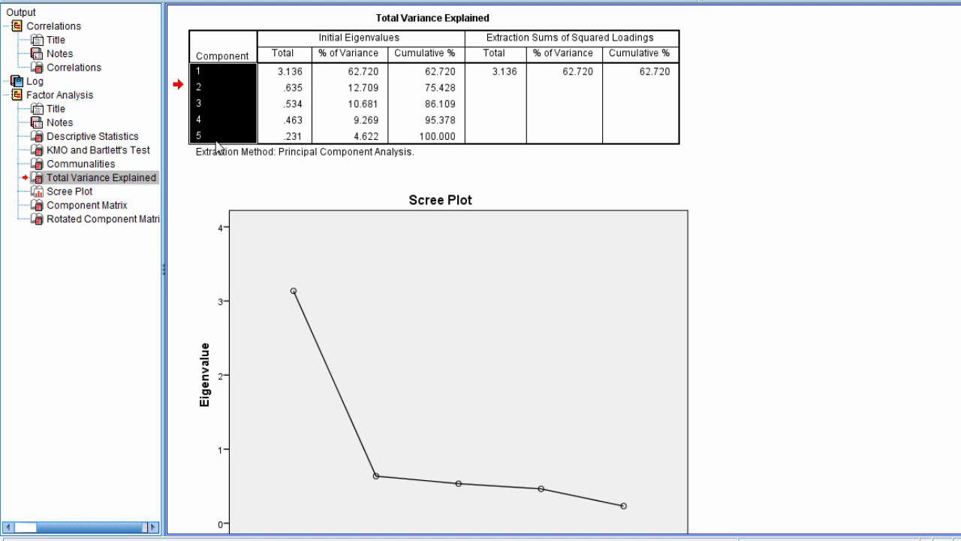
mouse_move(366, 68)
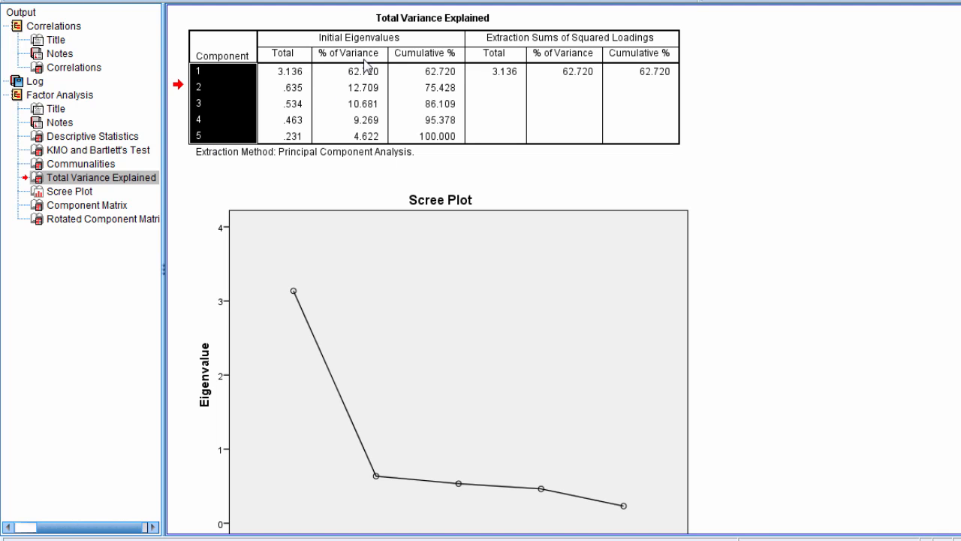
mouse_move(301, 21)
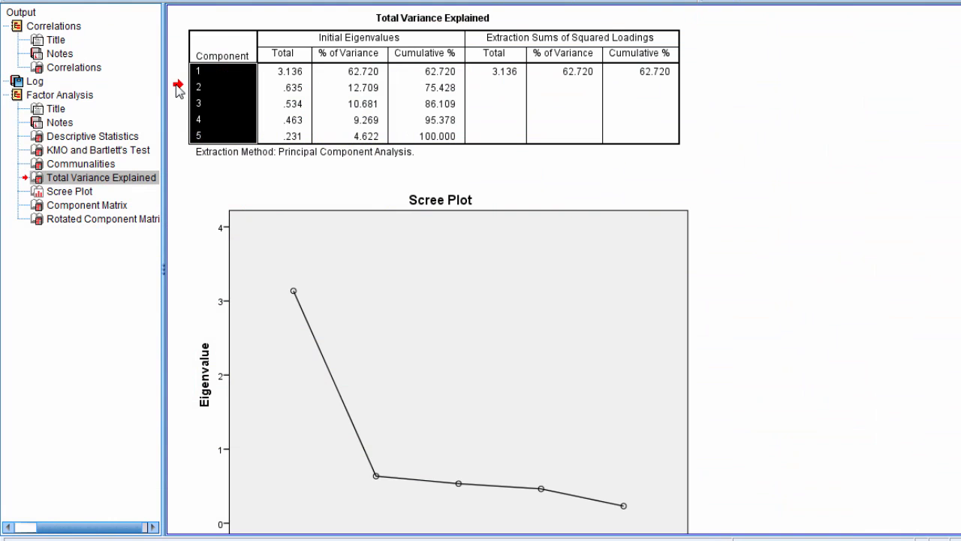
mouse_move(206, 118)
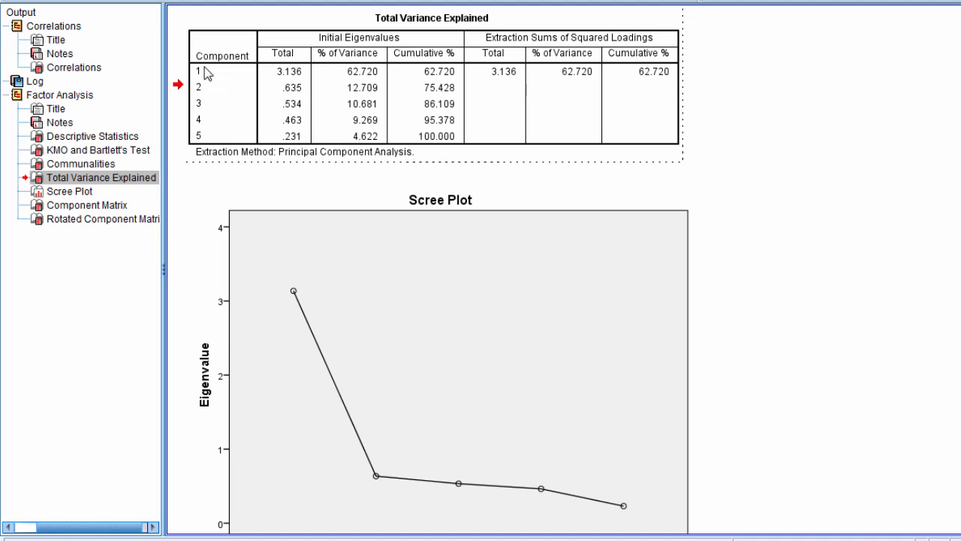
drag(208, 71, 208, 136)
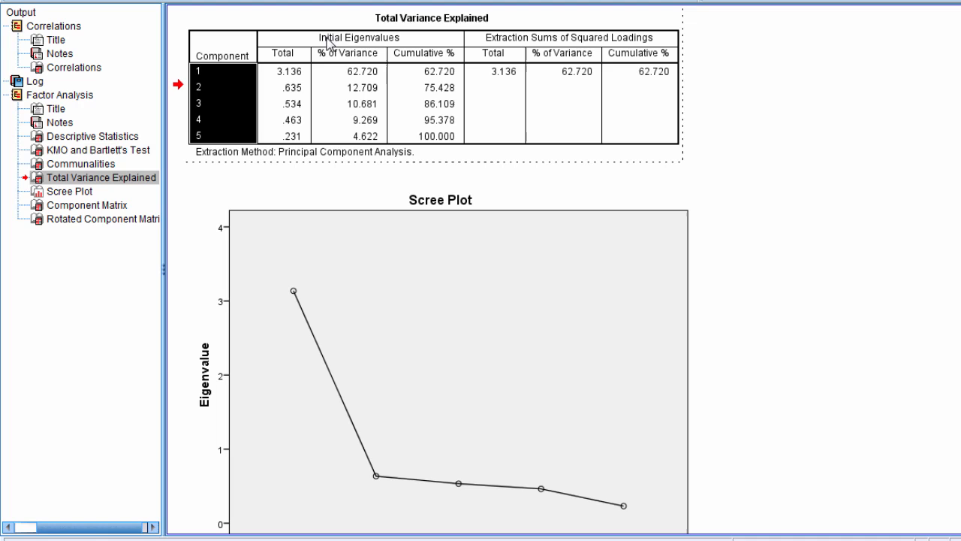
mouse_move(299, 84)
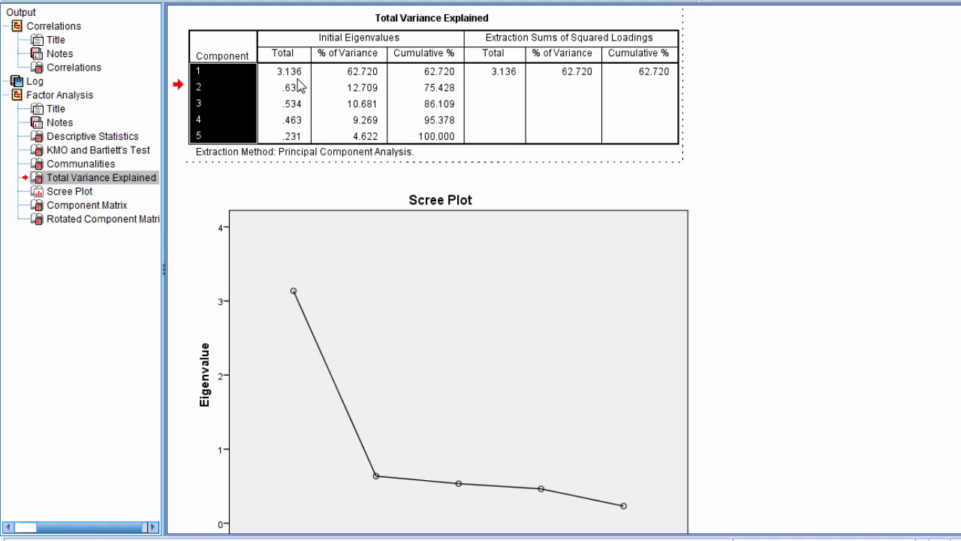
click(284, 71)
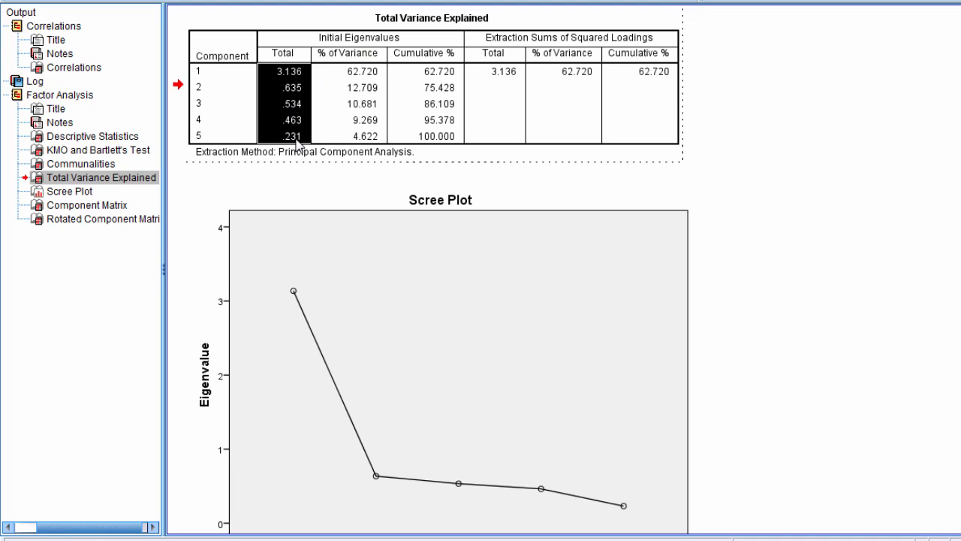
click(284, 72)
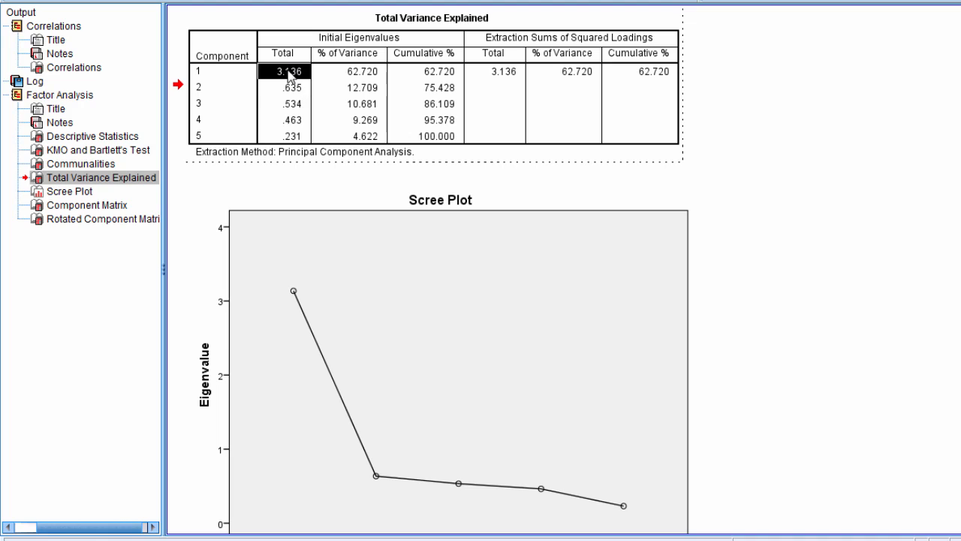
mouse_move(300, 90)
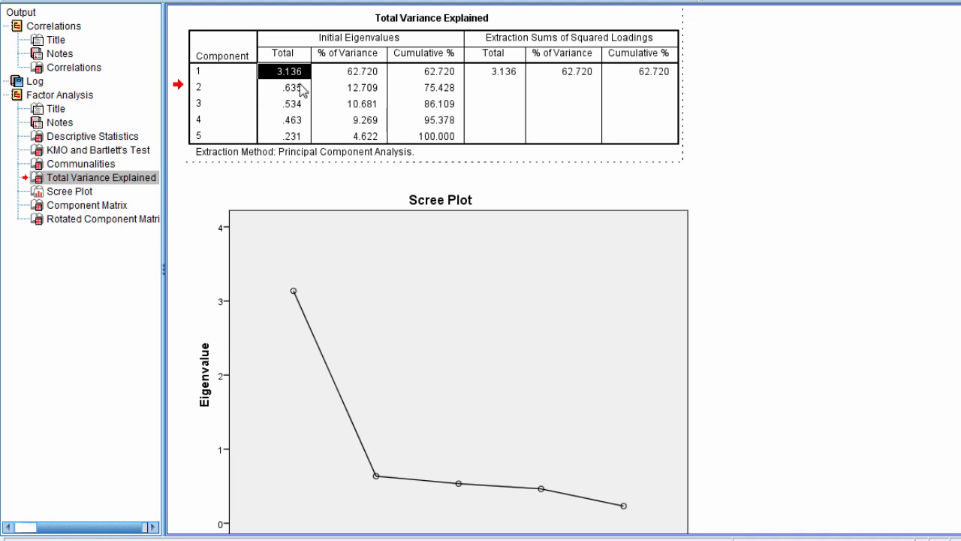
mouse_move(299, 141)
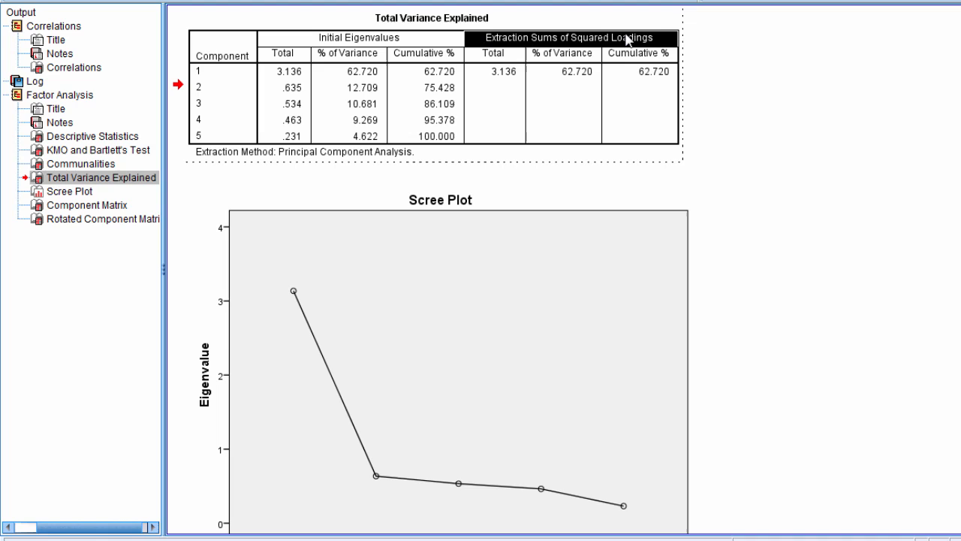
click(495, 72)
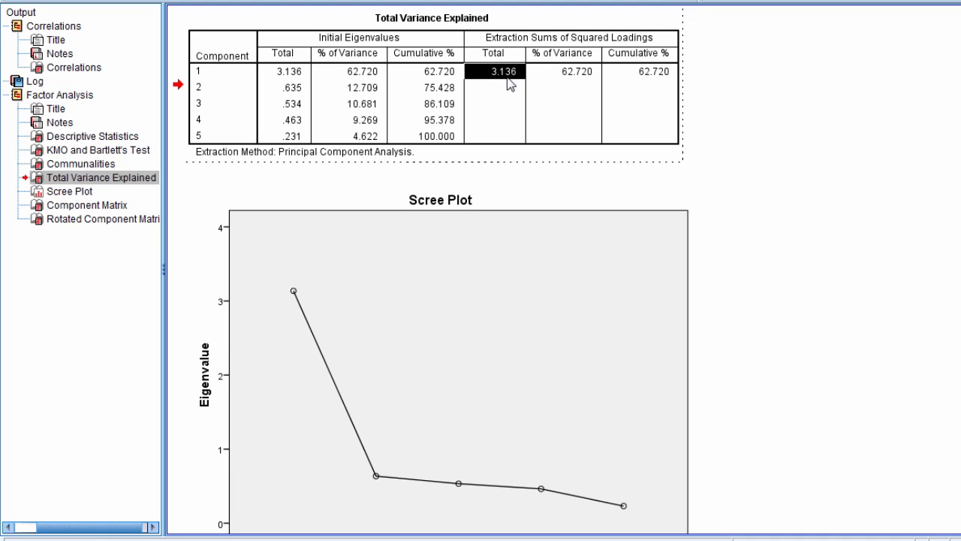
mouse_move(510, 49)
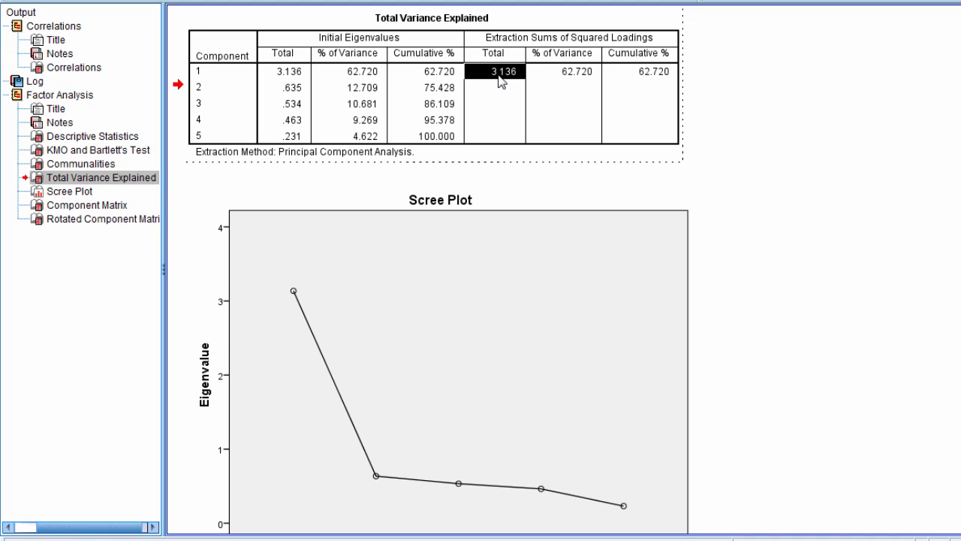
click(284, 72)
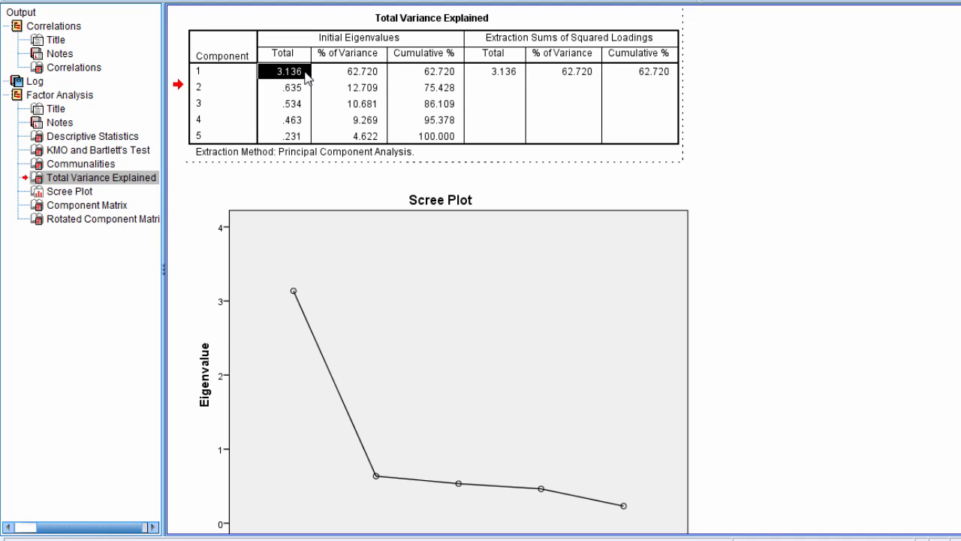
mouse_move(514, 72)
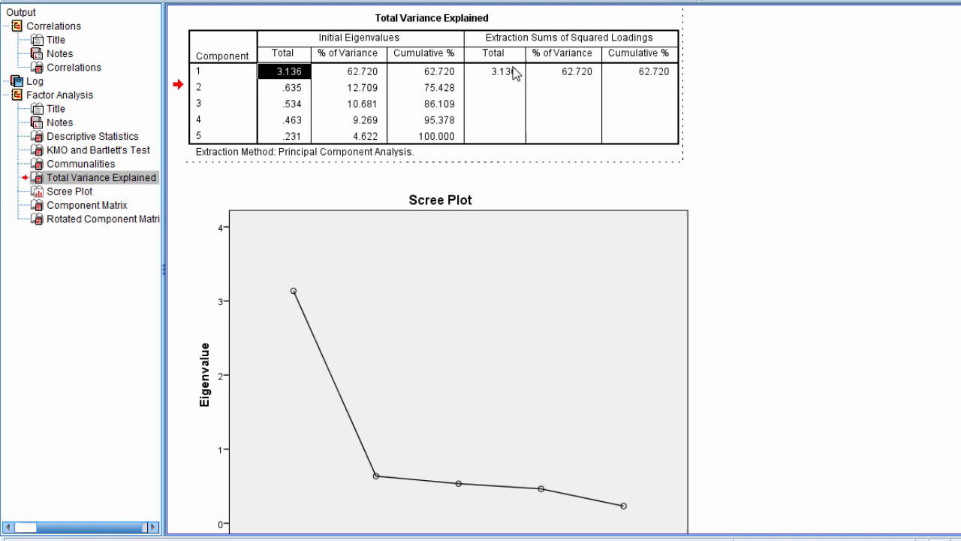
click(495, 72)
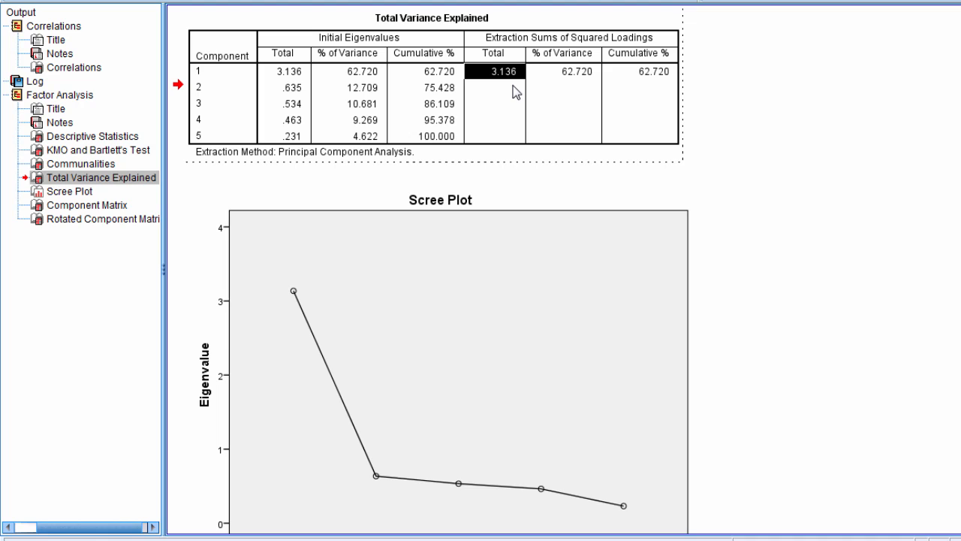
click(637, 71)
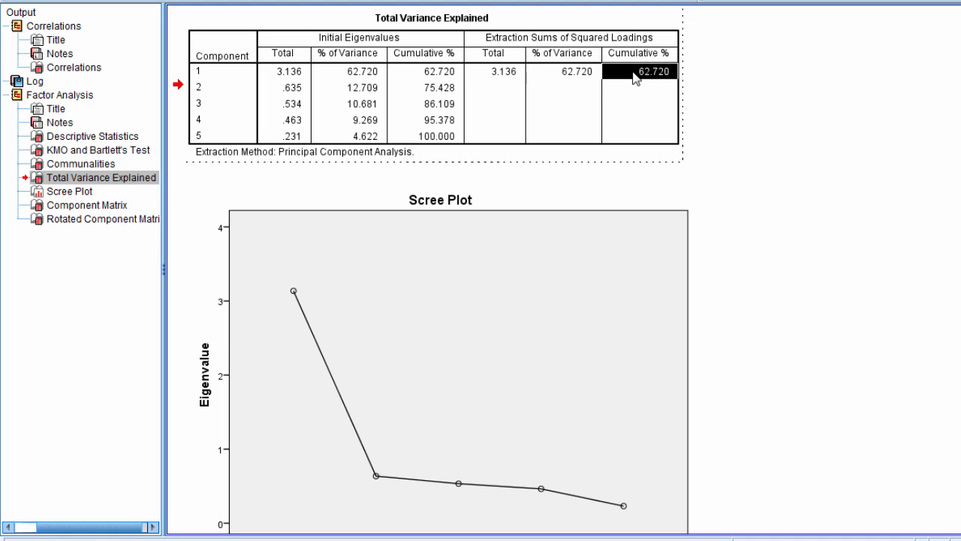
mouse_move(637, 114)
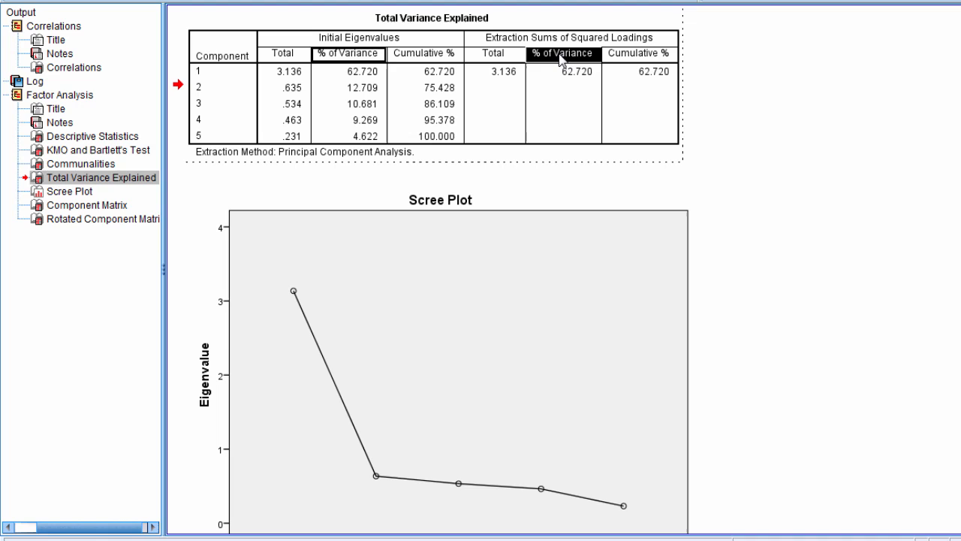
click(562, 71)
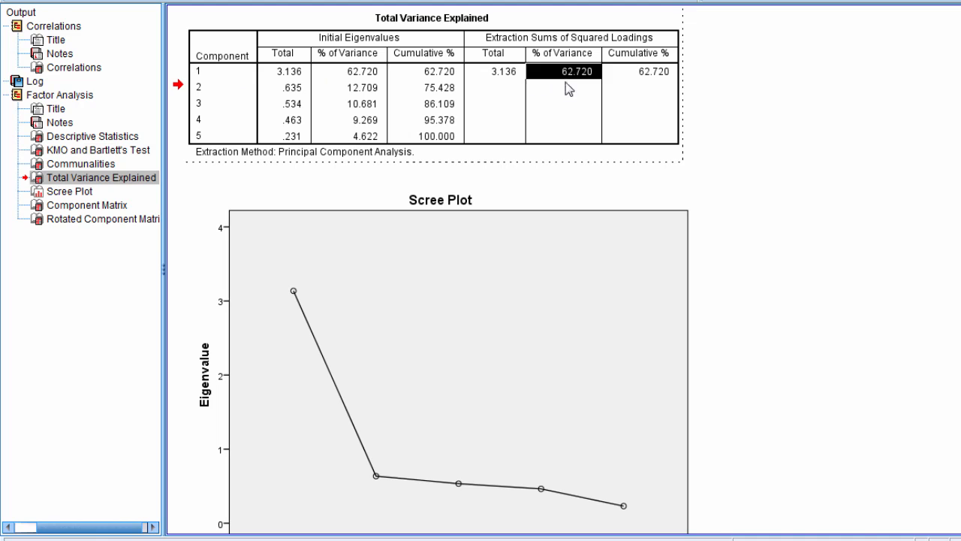
mouse_move(588, 82)
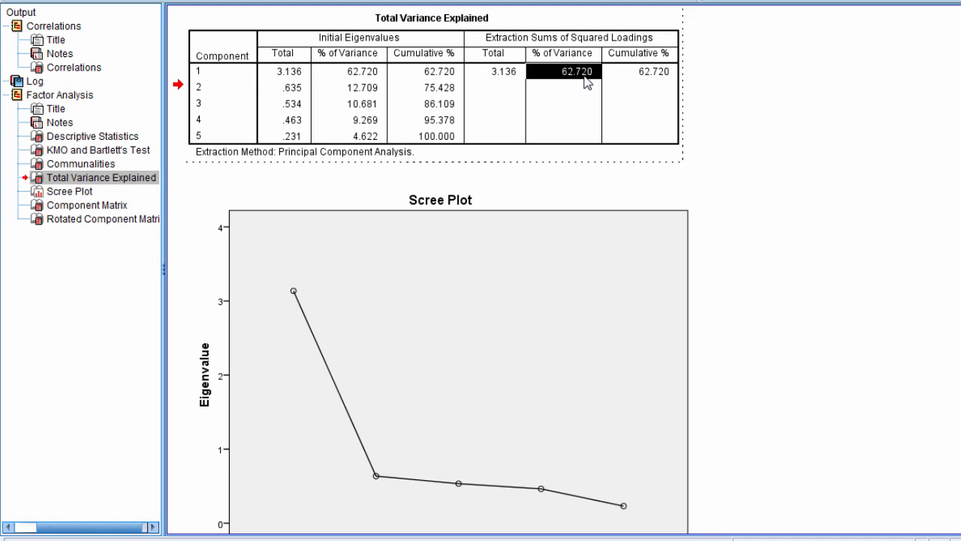
mouse_move(588, 92)
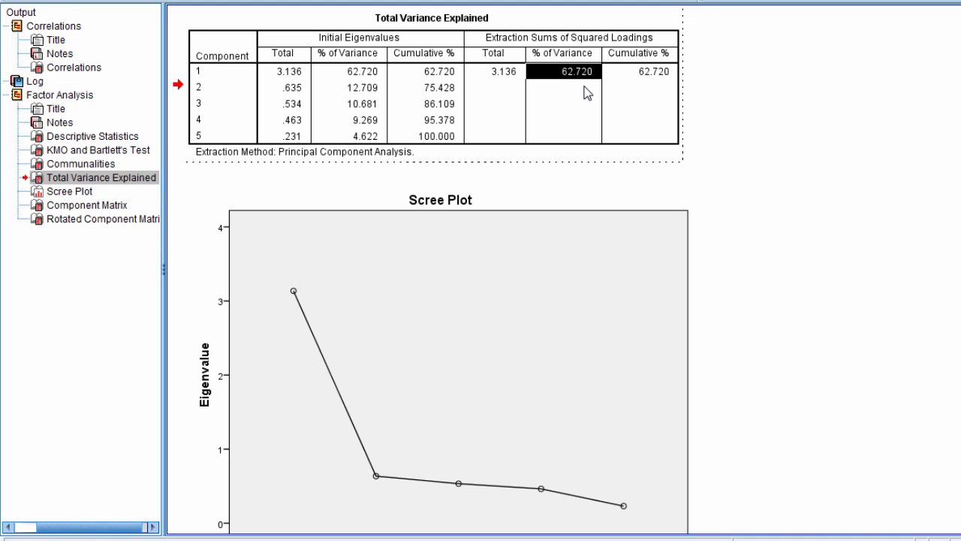
mouse_move(622, 123)
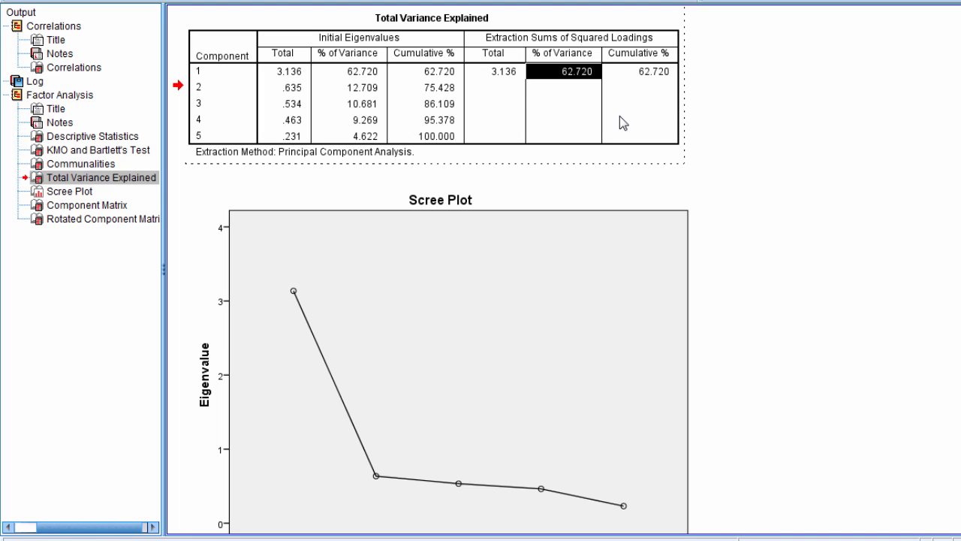
mouse_move(471, 126)
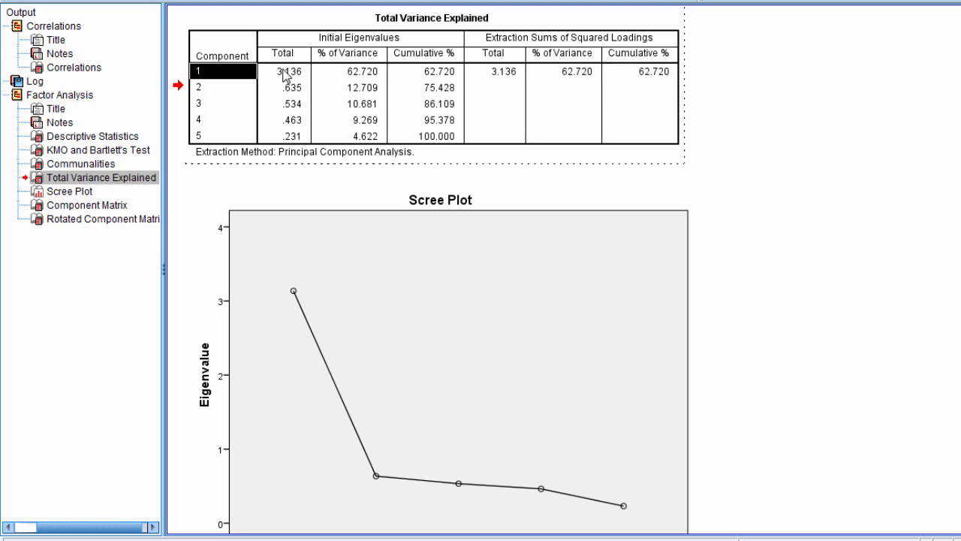
drag(284, 71, 284, 135)
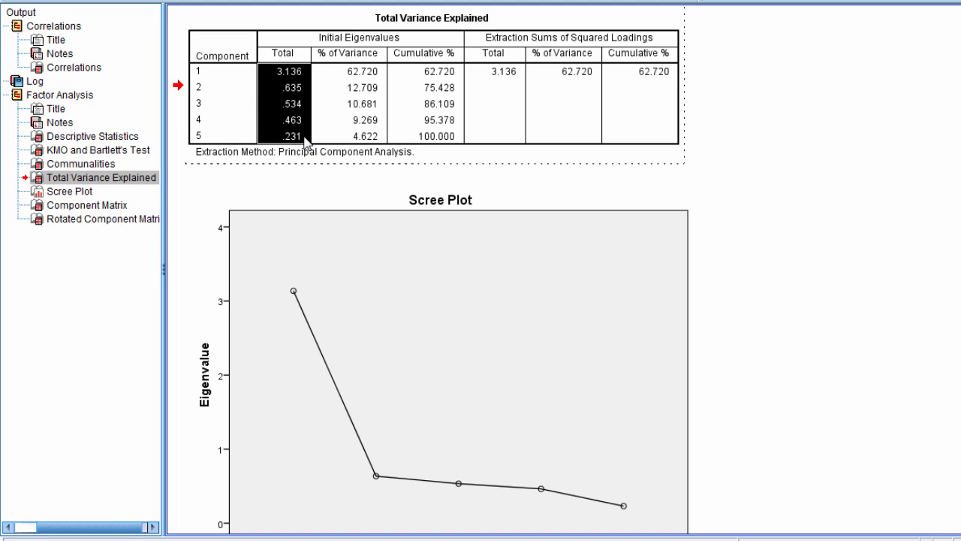
mouse_move(301, 139)
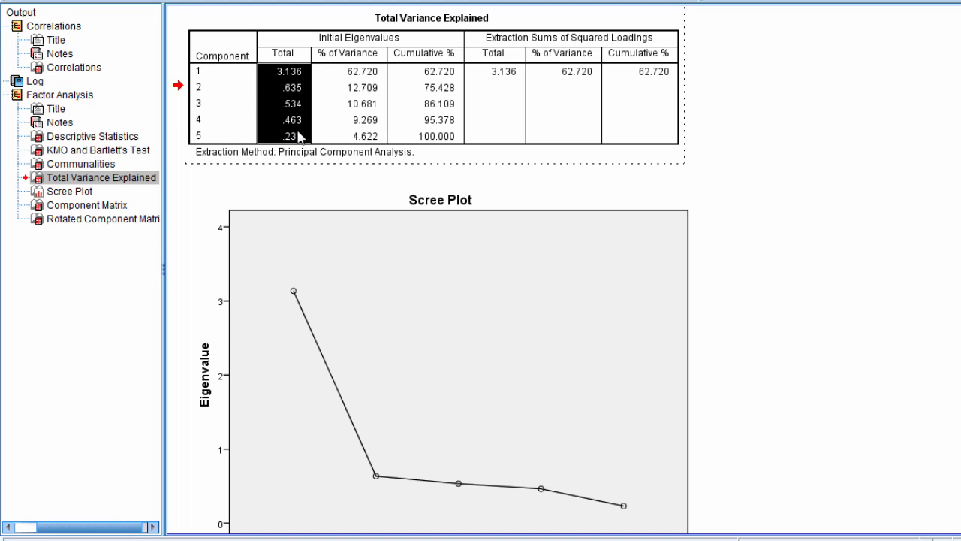
mouse_move(236, 89)
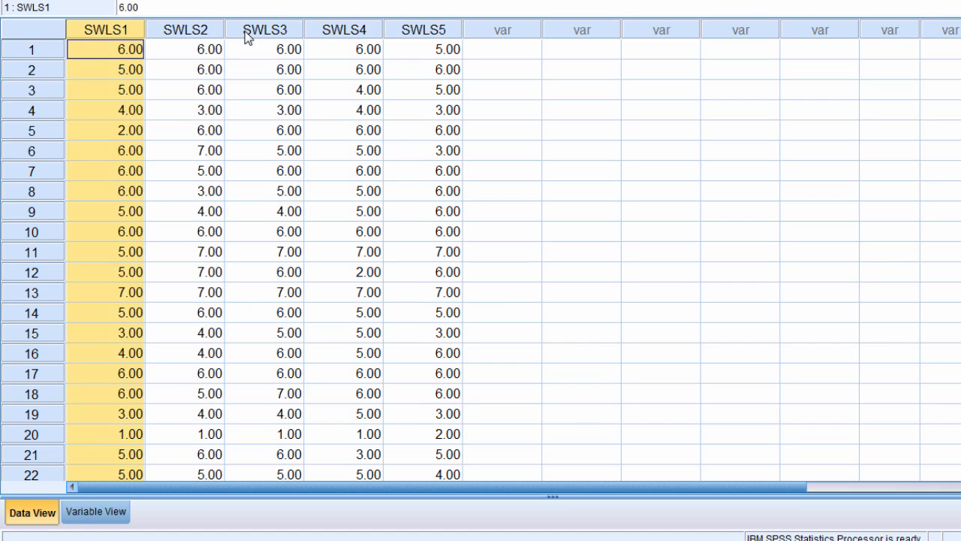
mouse_move(348, 66)
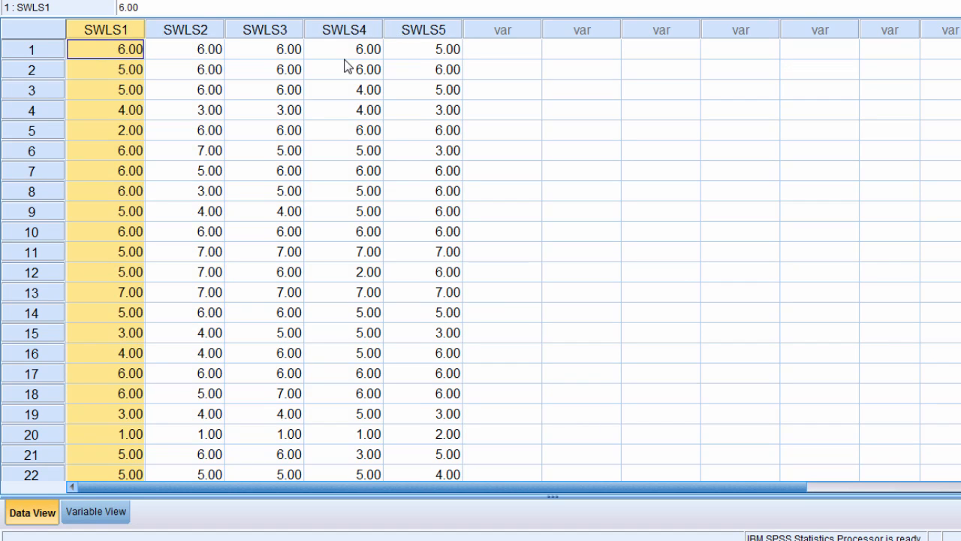
mouse_move(518, 26)
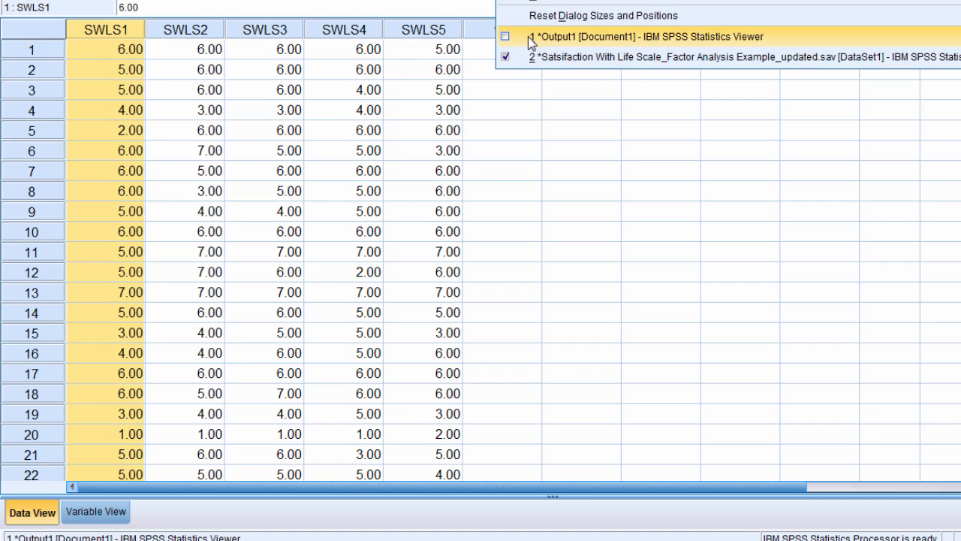
- Switch to the Output1 viewer showing the Total Variance Explained table and scree plot
click(646, 36)
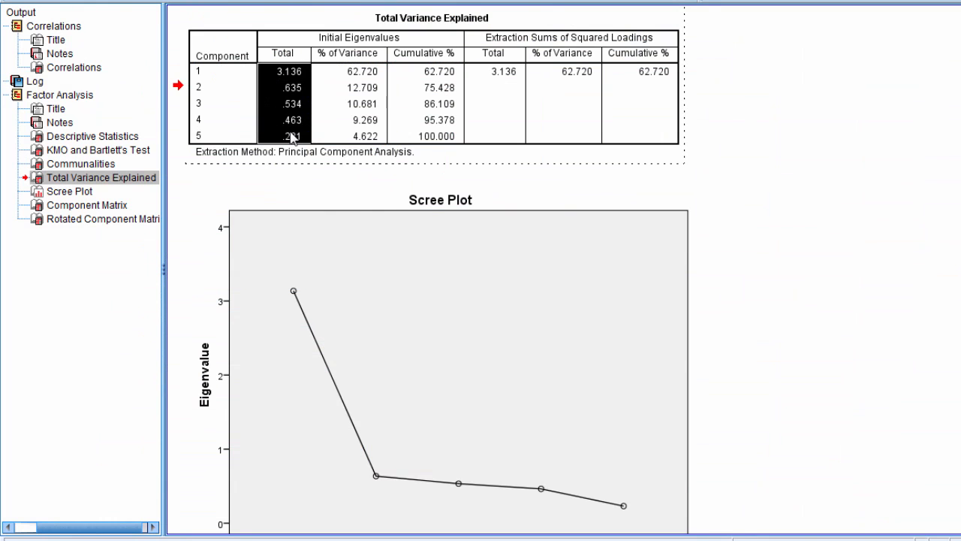
mouse_move(255, 90)
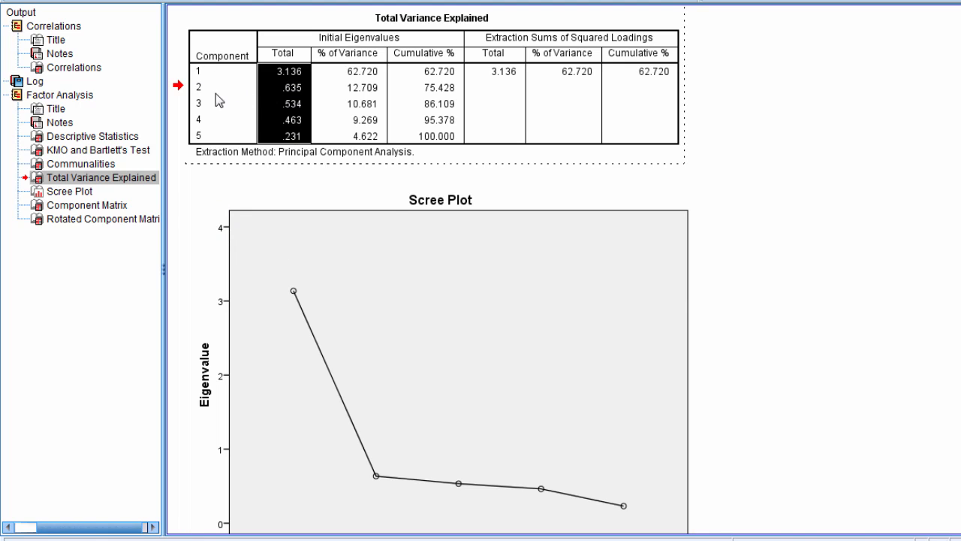
mouse_move(237, 154)
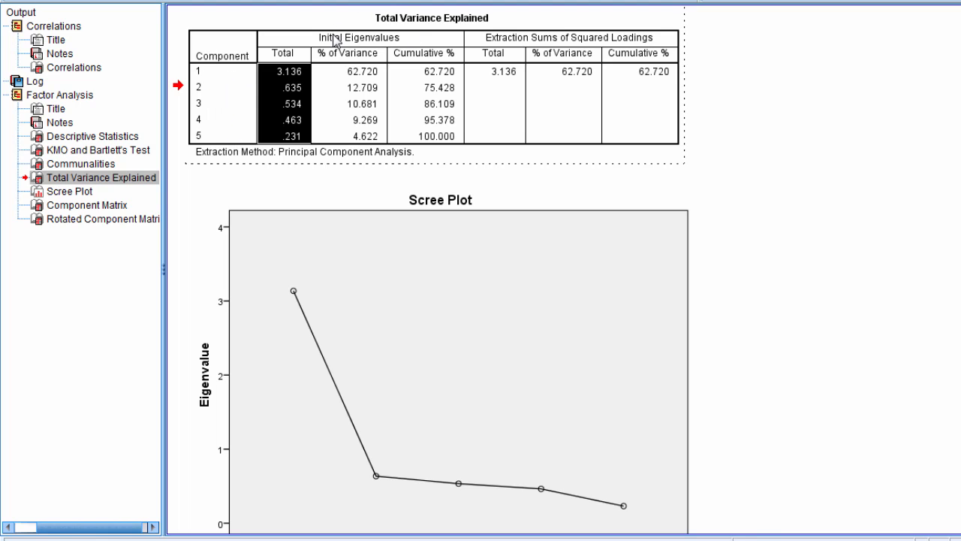
mouse_move(295, 82)
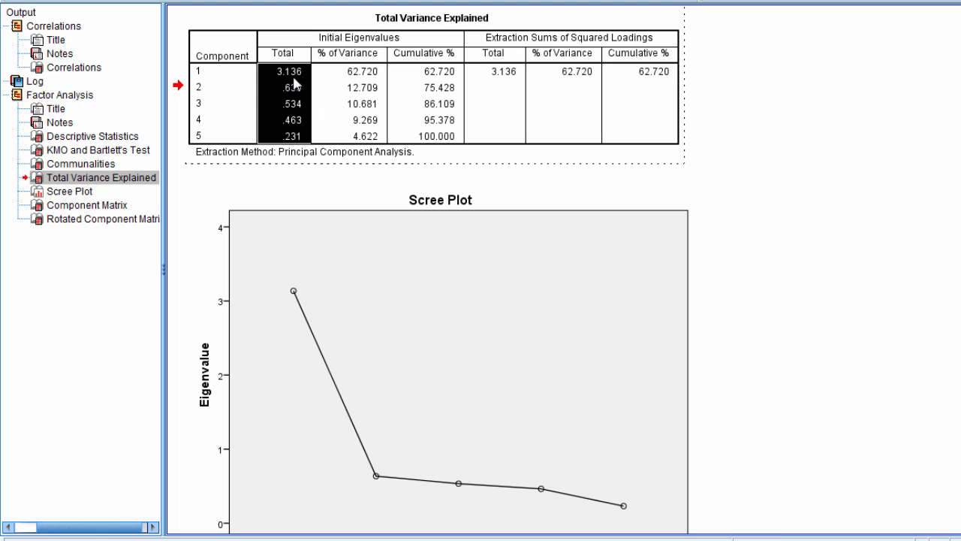
mouse_move(312, 128)
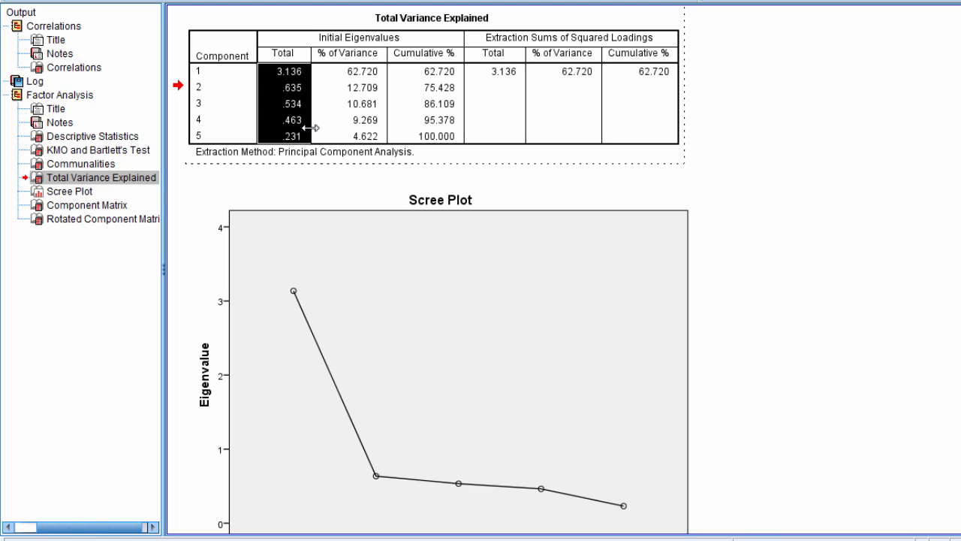
mouse_move(503, 81)
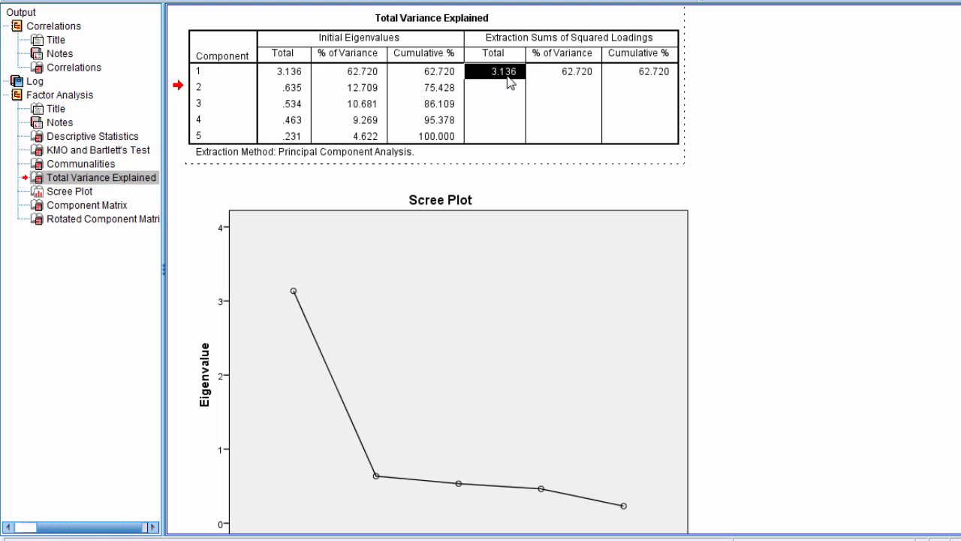
mouse_move(526, 29)
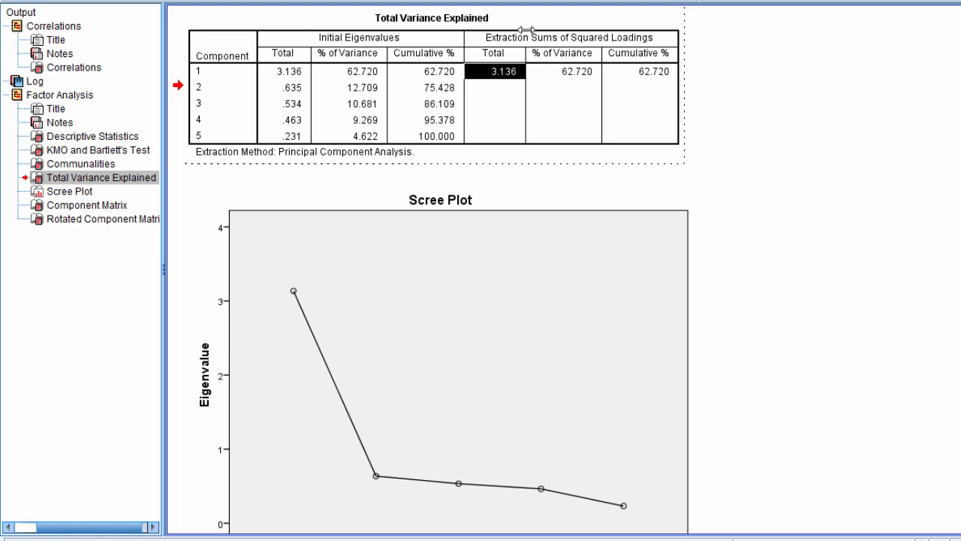
mouse_move(514, 90)
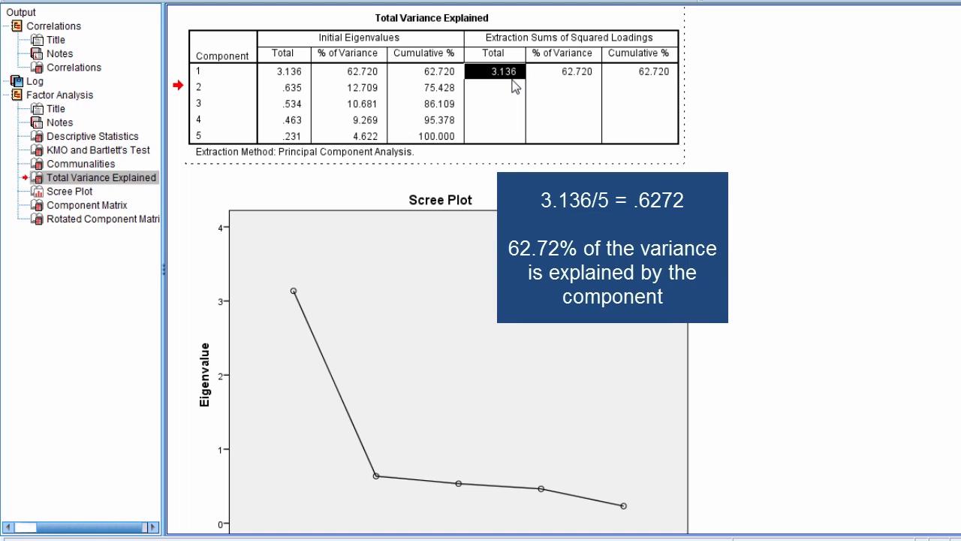
click(562, 71)
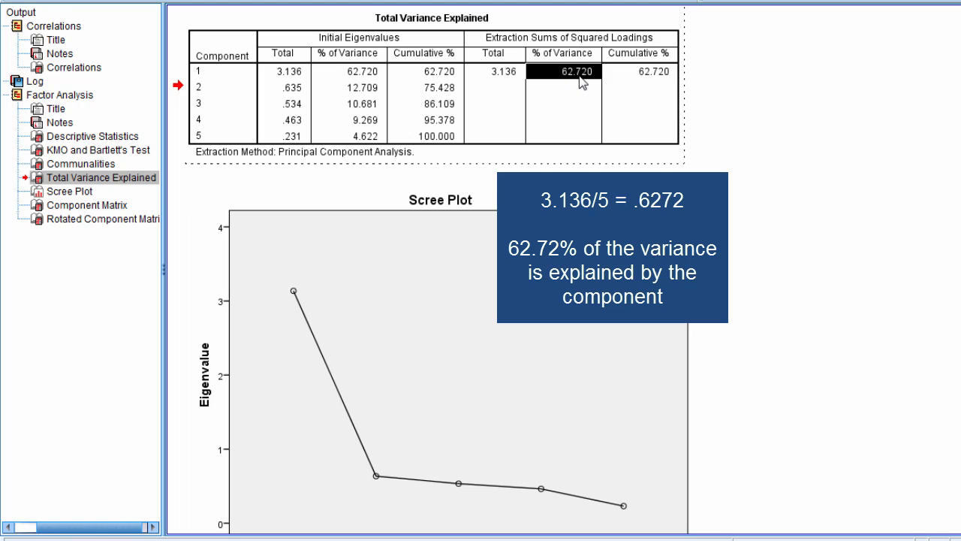
mouse_move(589, 101)
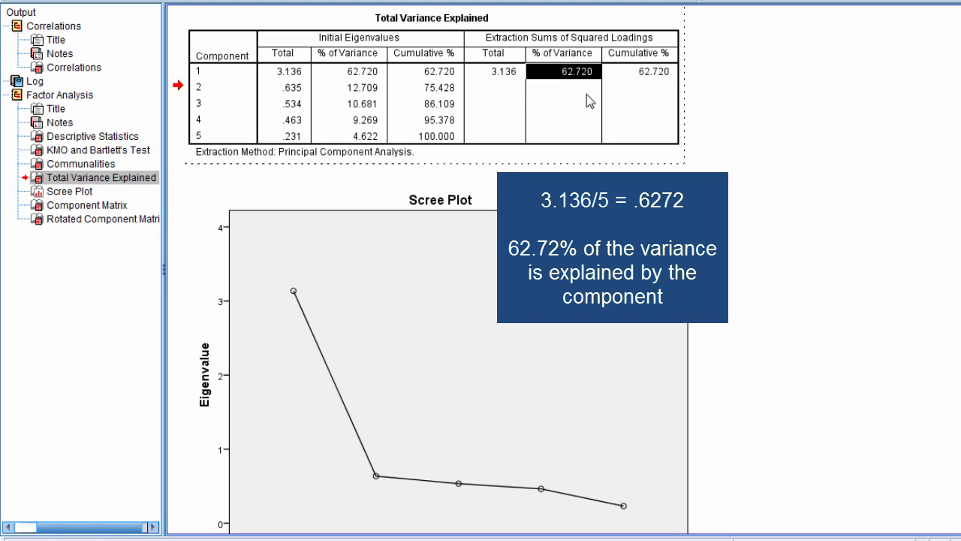
mouse_move(516, 100)
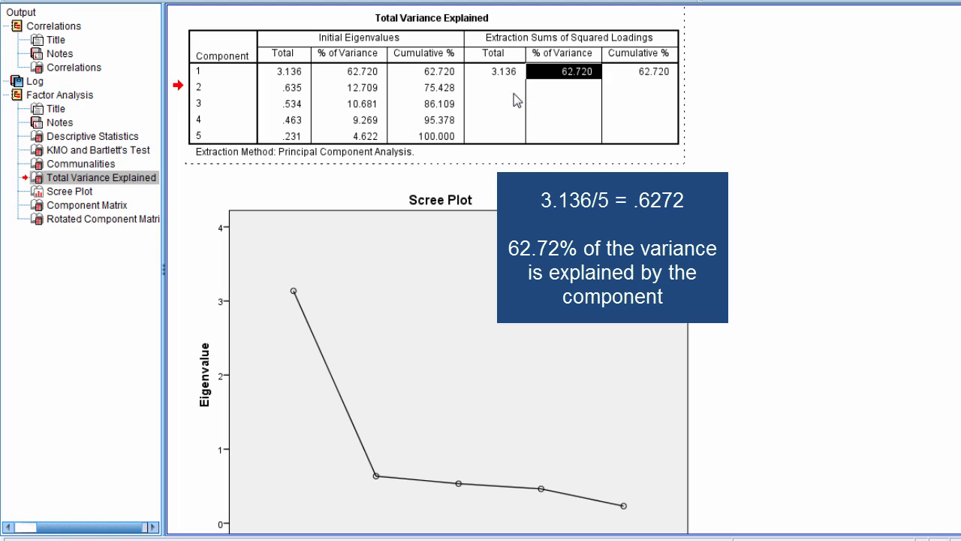
mouse_move(567, 86)
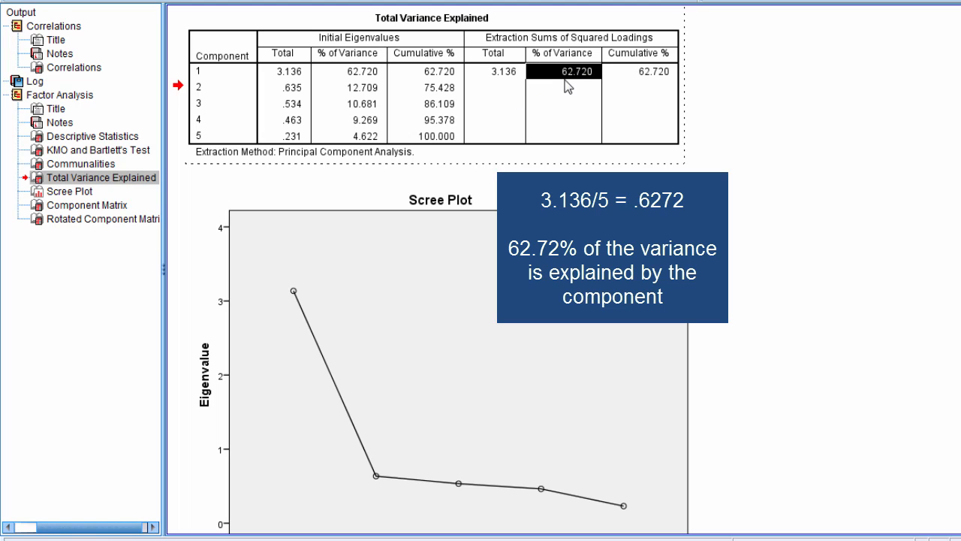
click(495, 72)
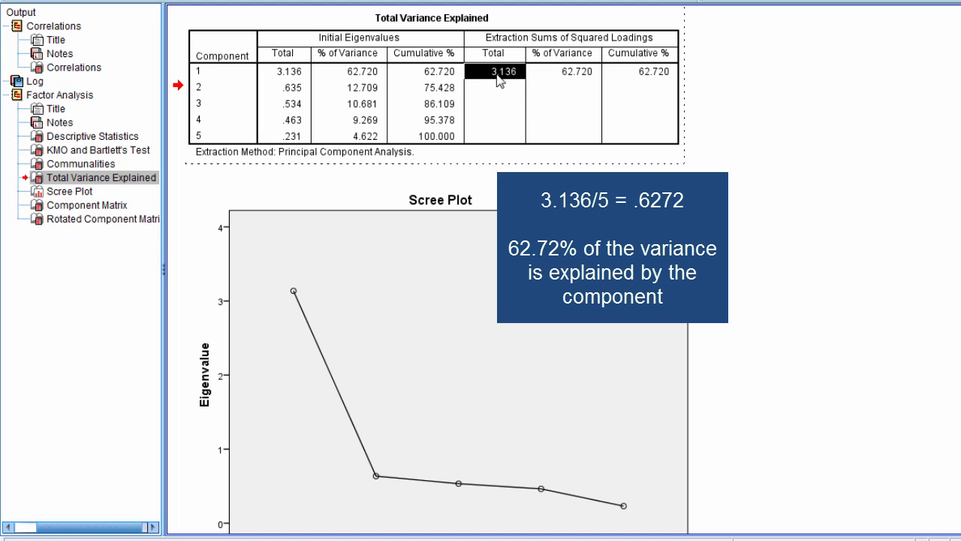
mouse_move(501, 81)
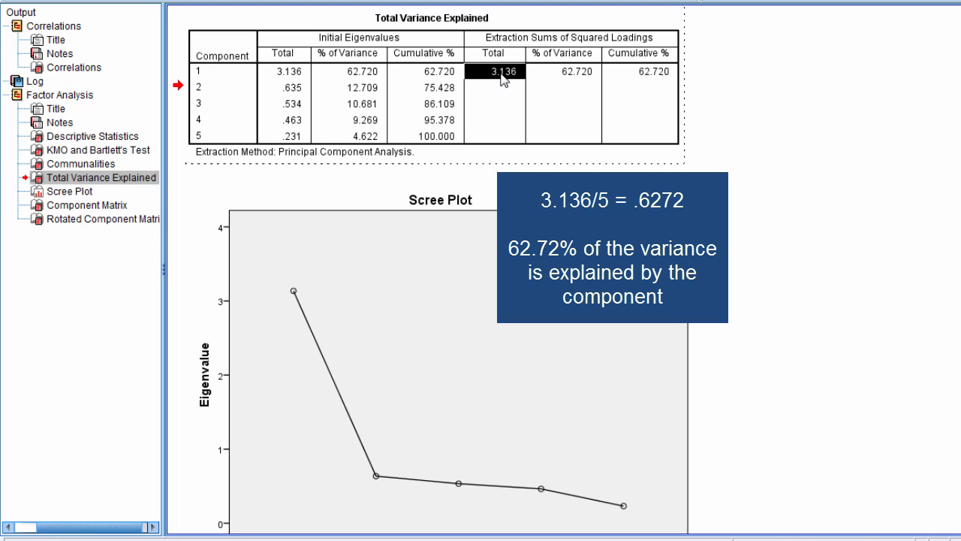
mouse_move(300, 155)
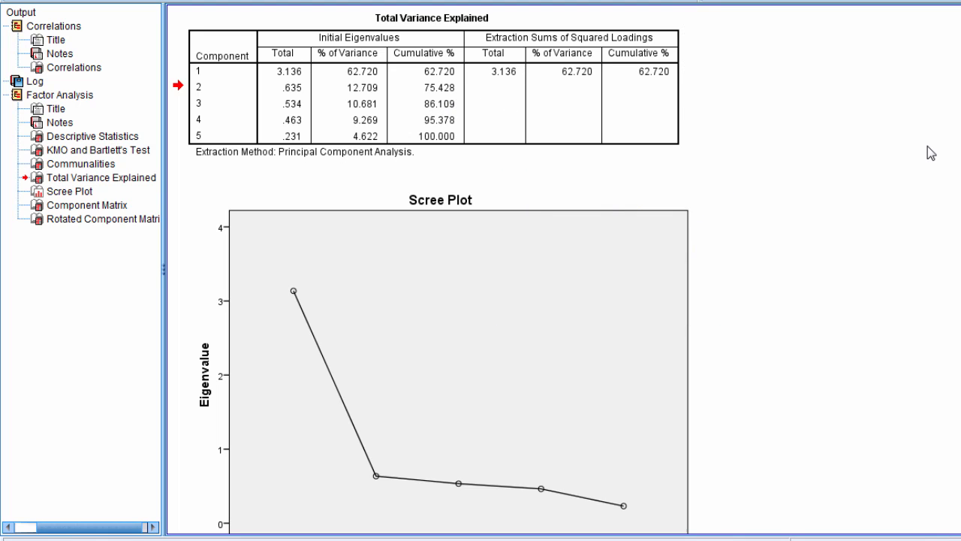
mouse_move(731, 93)
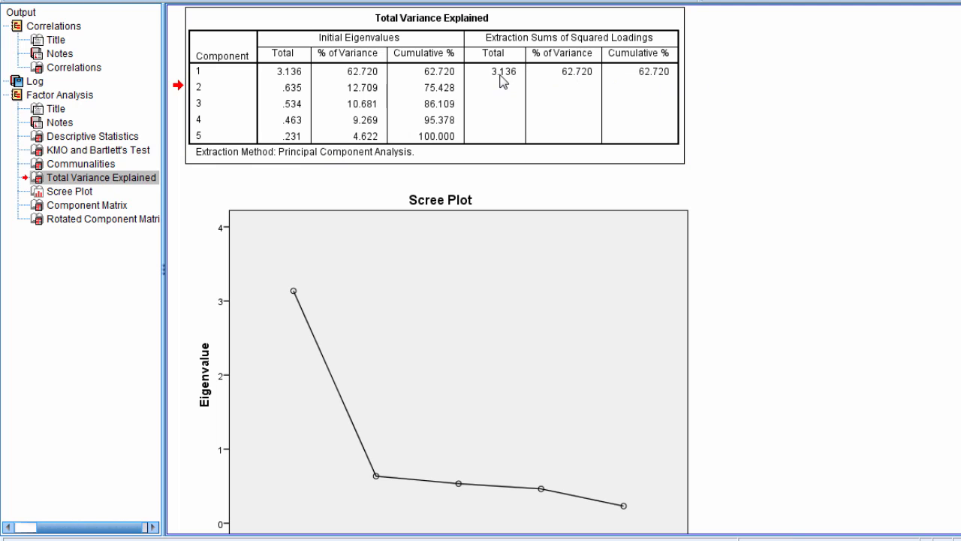
click(638, 104)
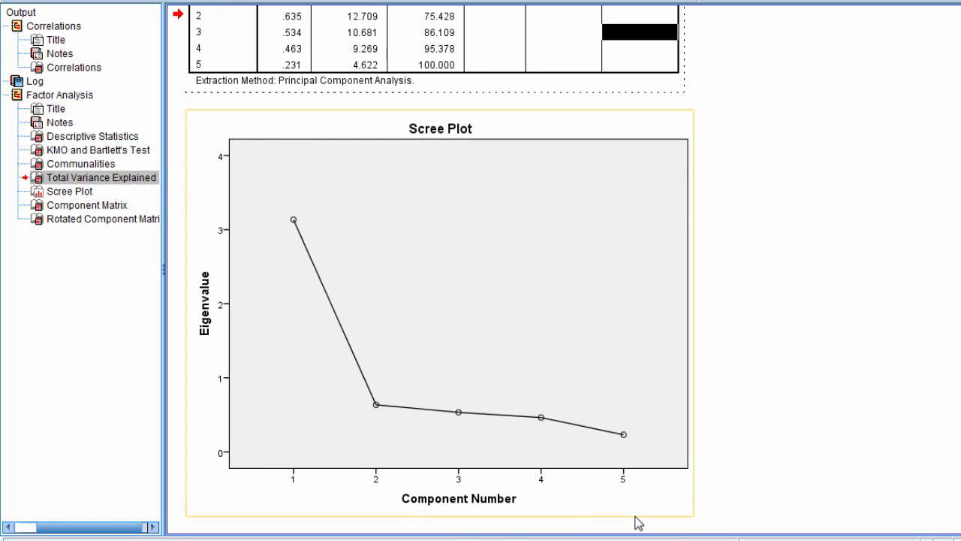
mouse_move(501, 505)
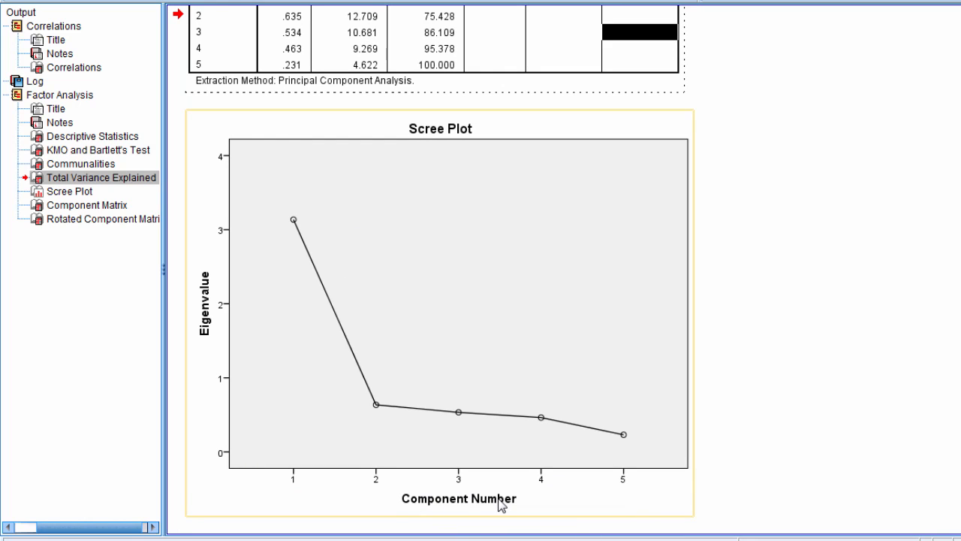
mouse_move(300, 495)
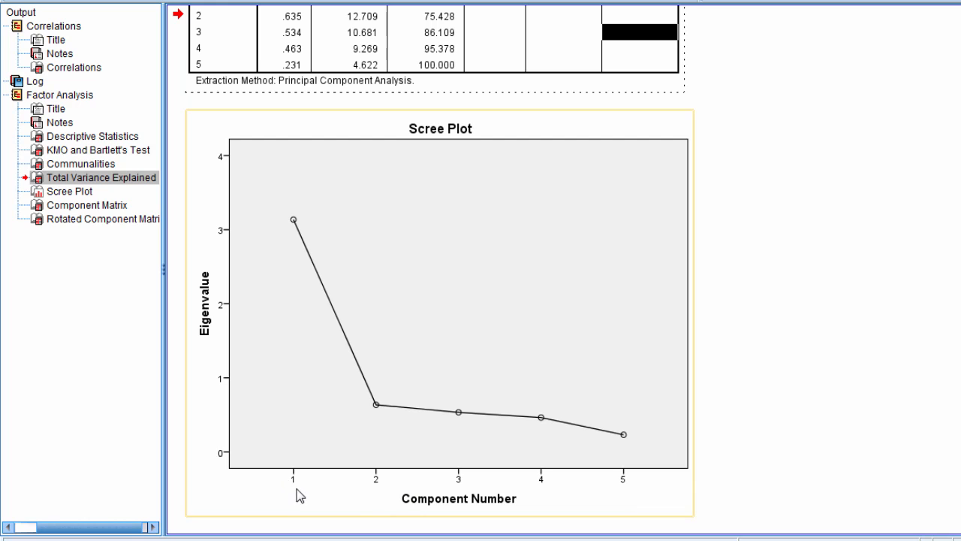
mouse_move(443, 509)
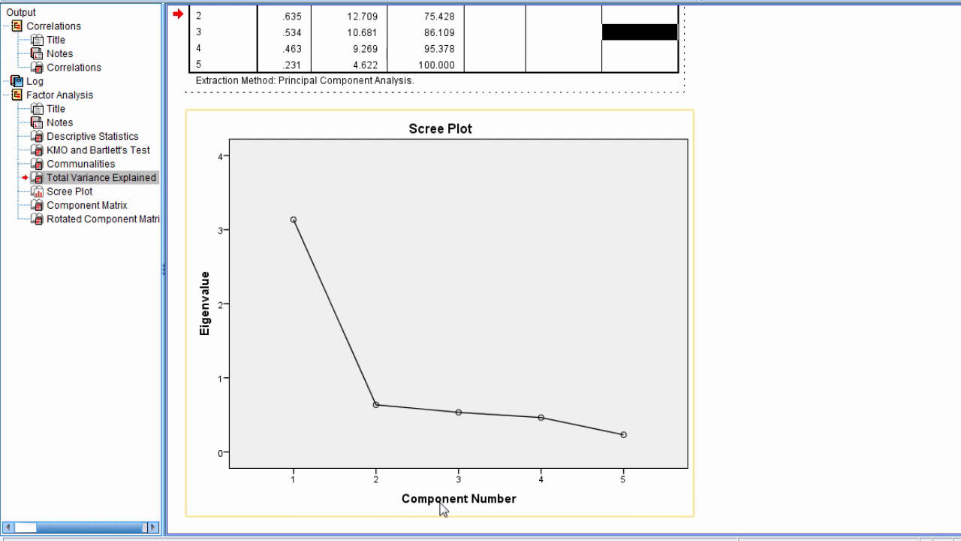
mouse_move(205, 126)
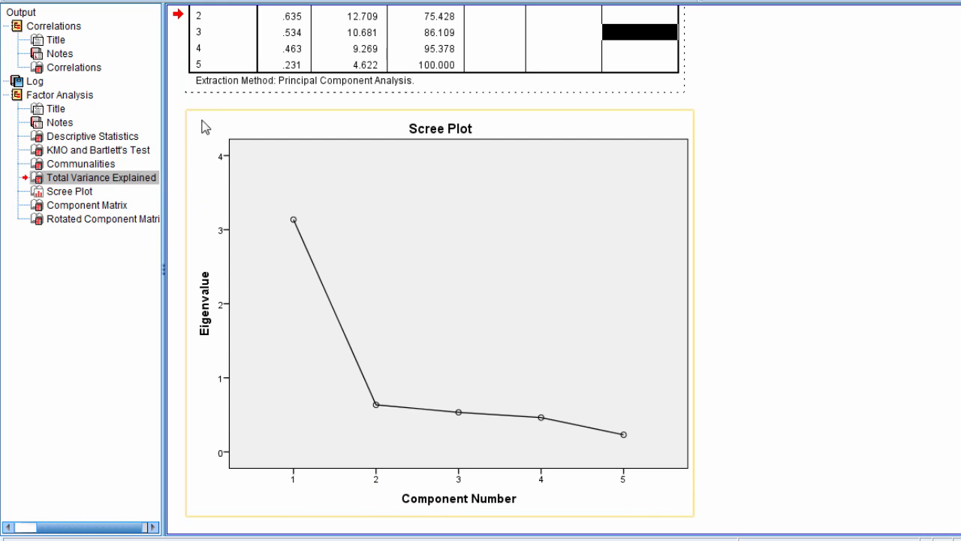
mouse_move(323, 305)
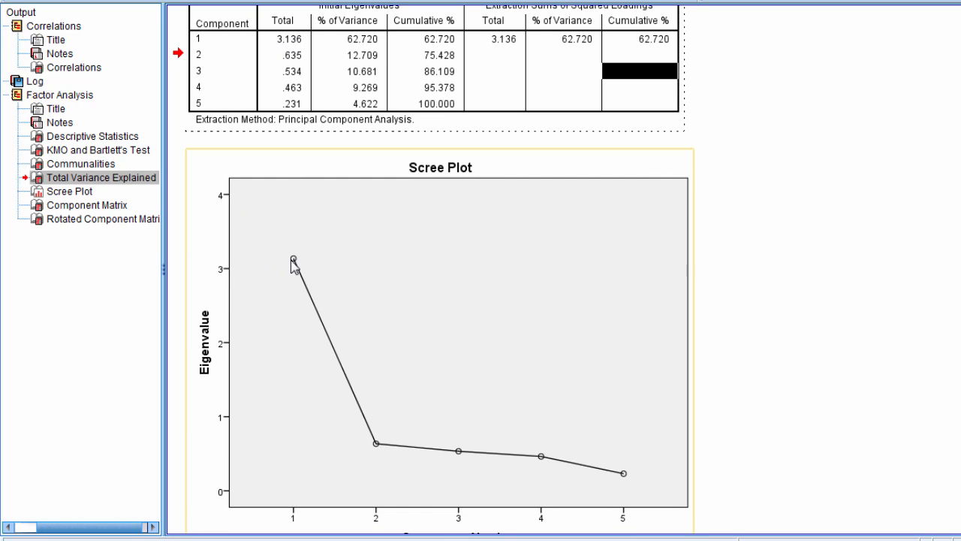
mouse_move(372, 454)
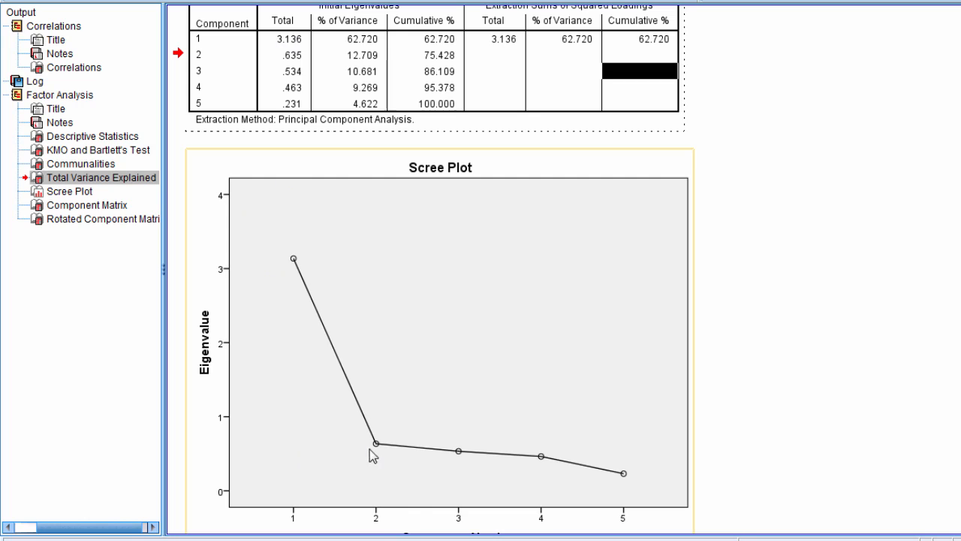
mouse_move(308, 442)
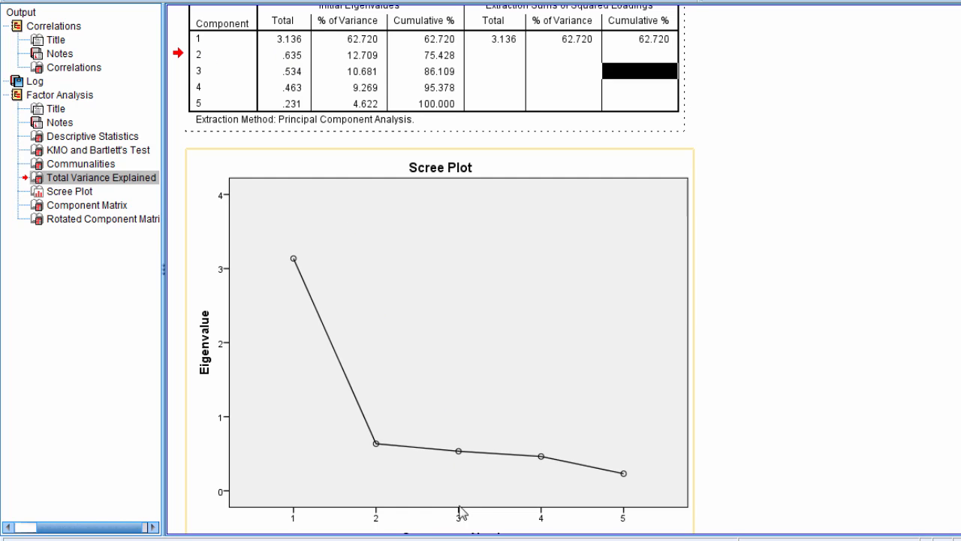
mouse_move(381, 296)
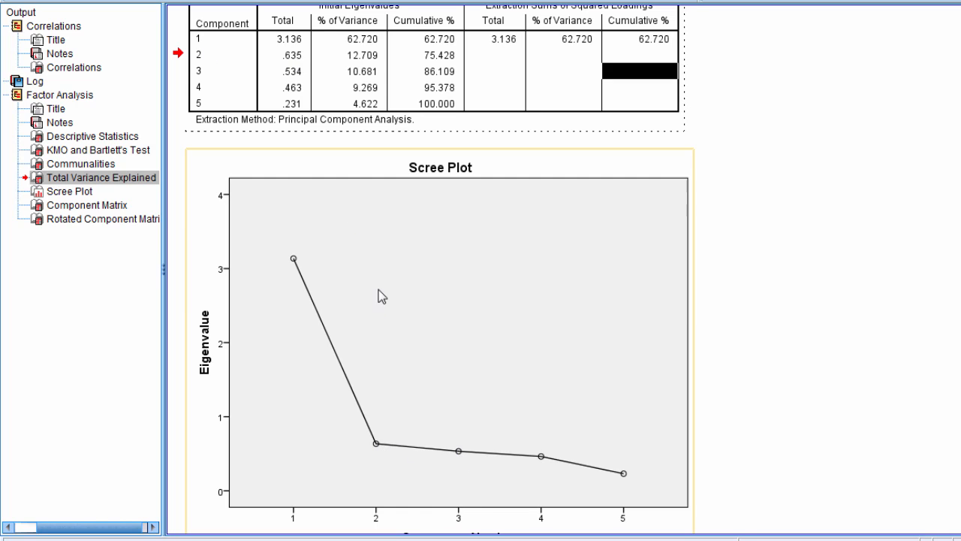
mouse_move(457, 463)
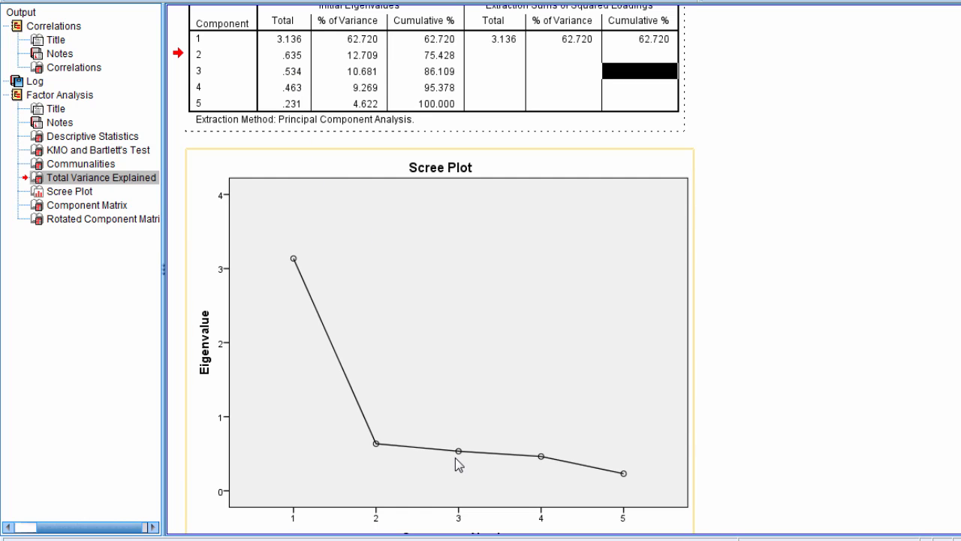
mouse_move(542, 468)
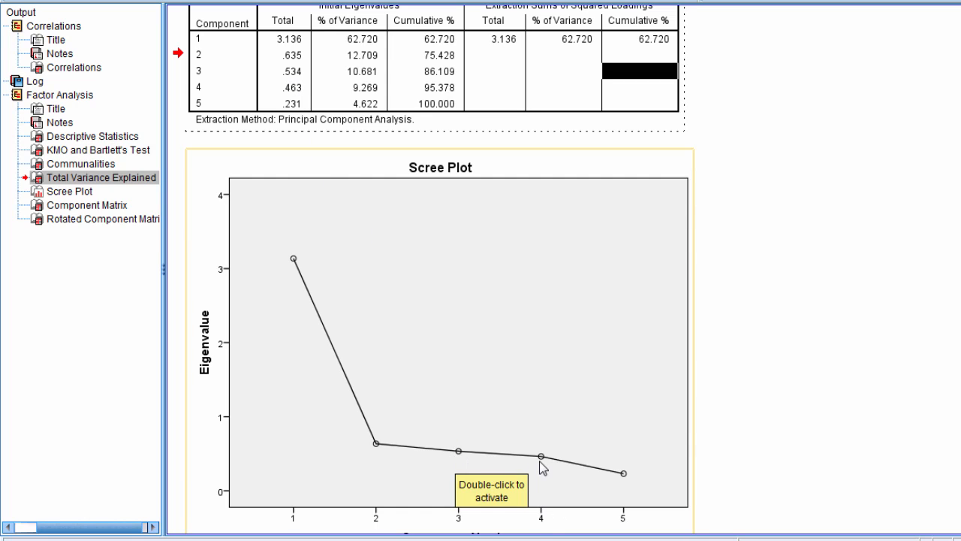
mouse_move(588, 481)
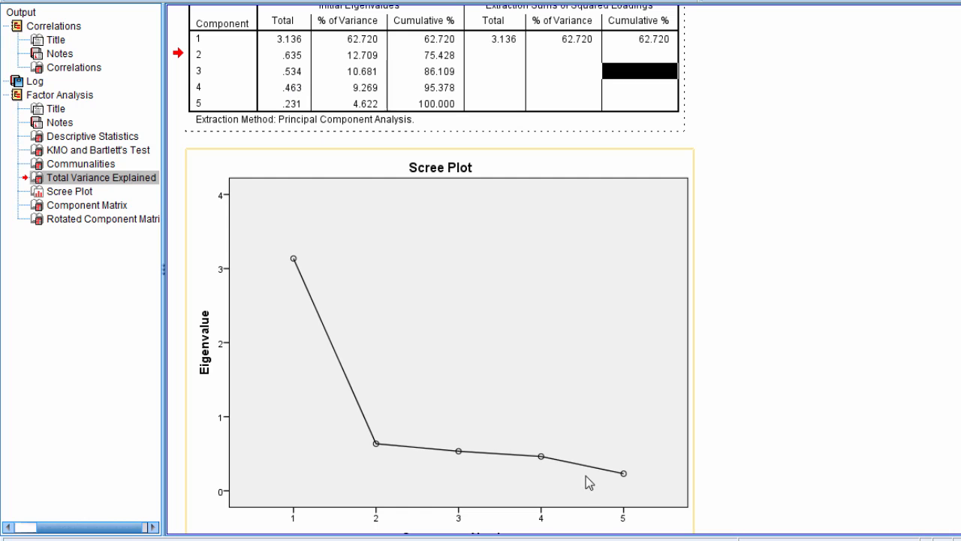
mouse_move(627, 481)
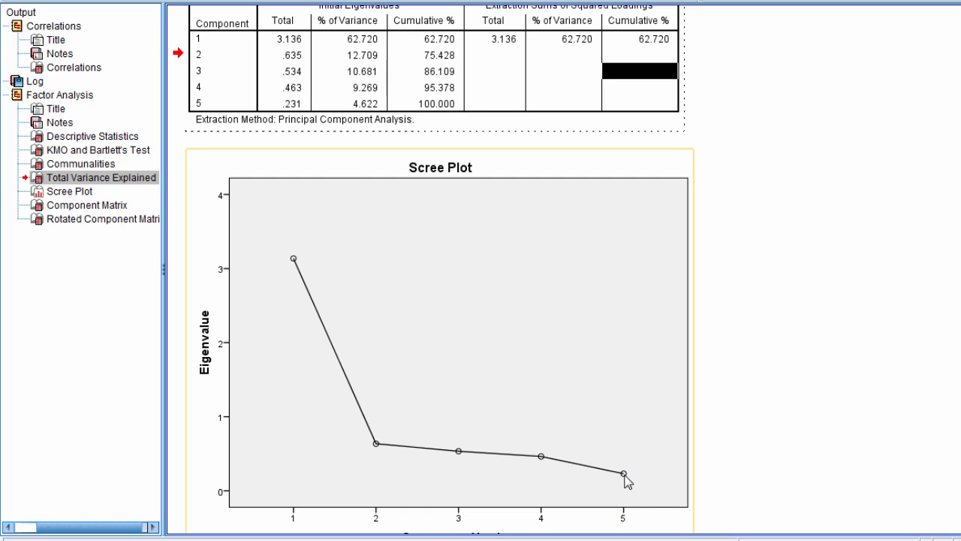
mouse_move(366, 438)
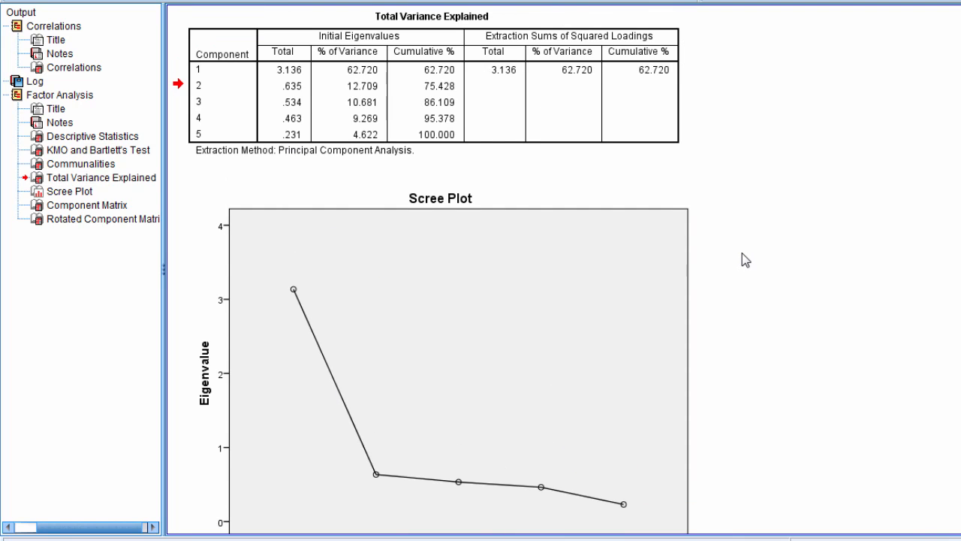
scroll(down, 3)
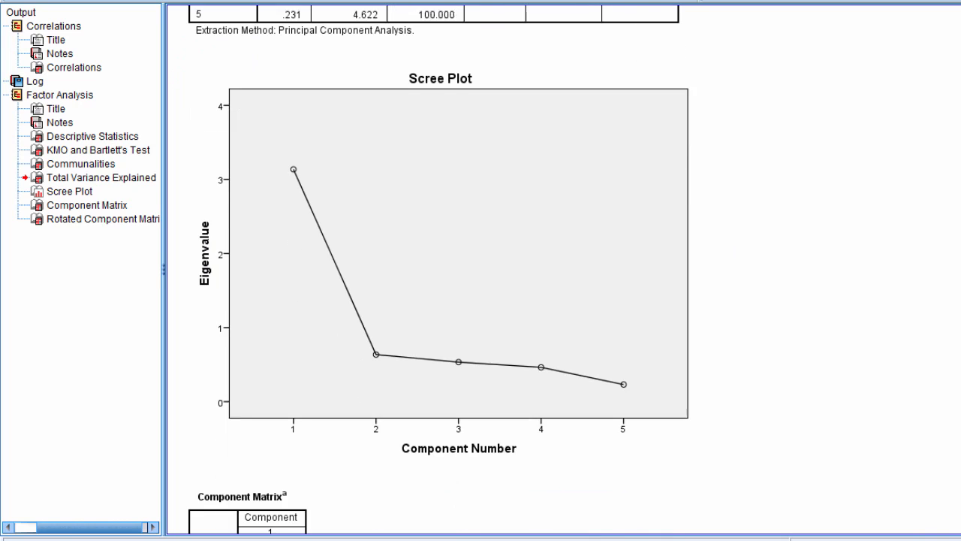